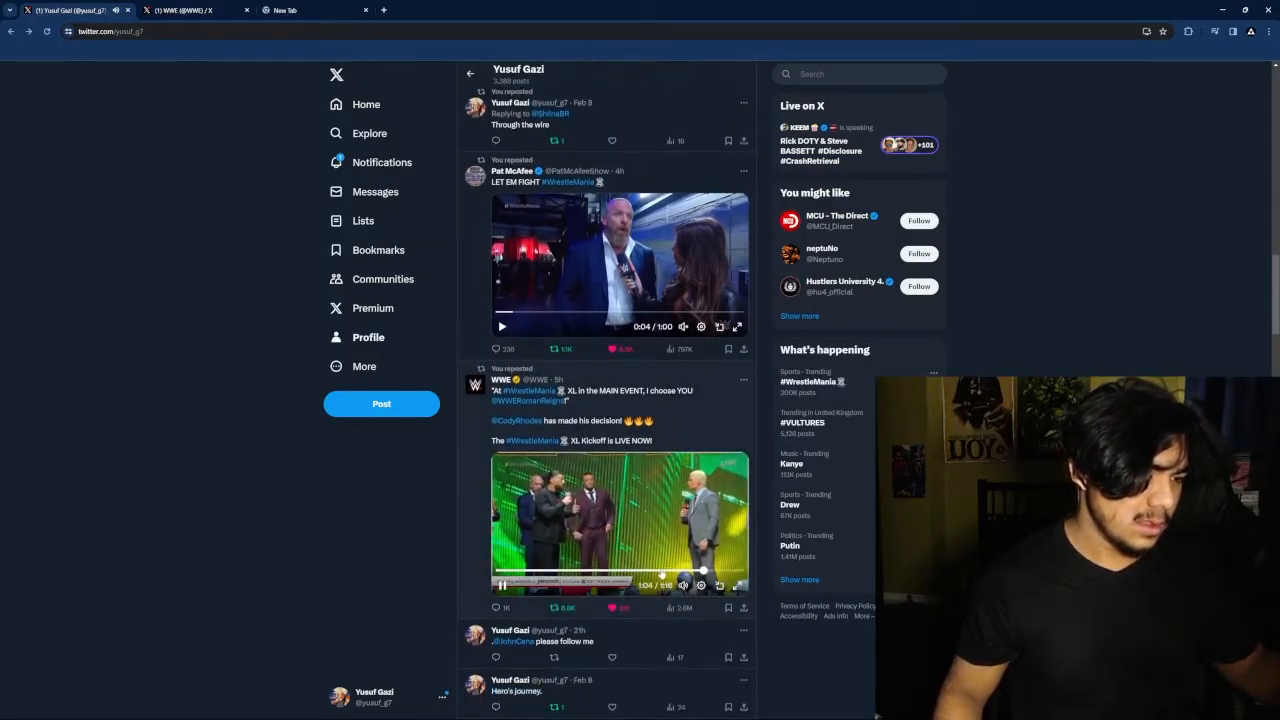
Go to WWE's profile and scroll through its recent WrestleMania XL Kickoff posts and videos.
left_click(502, 584)
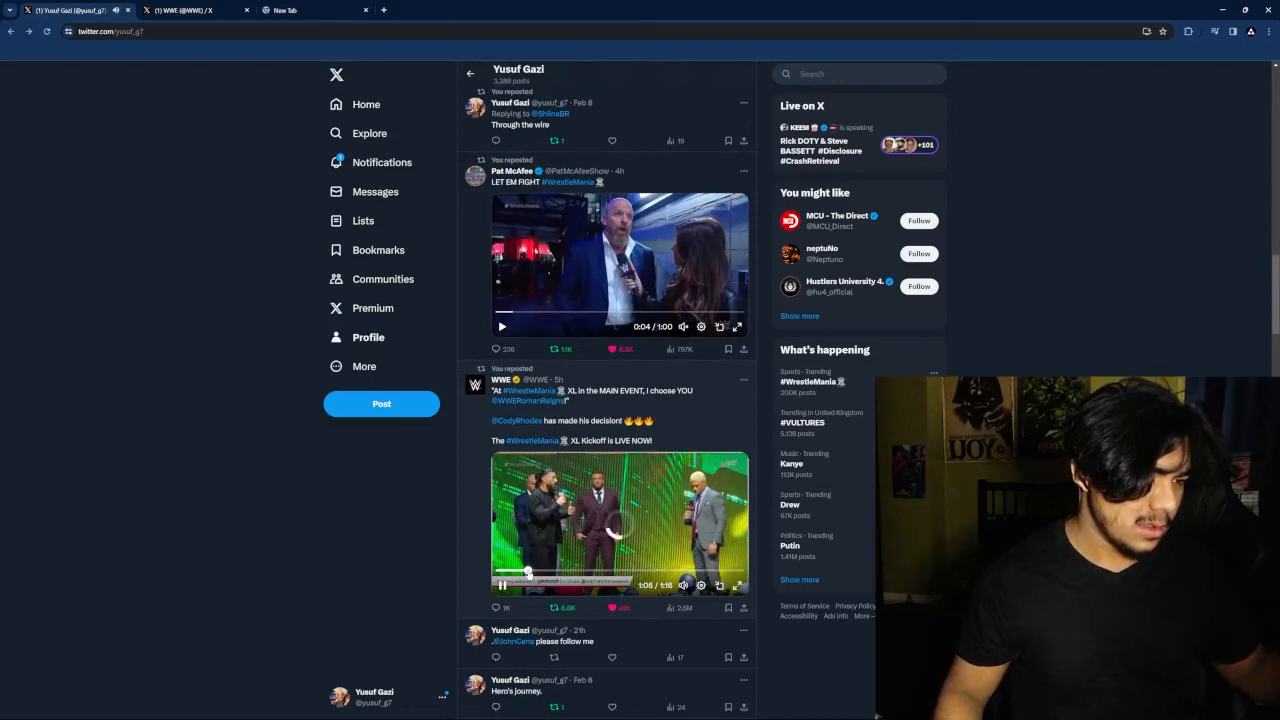
scroll("down", 3)
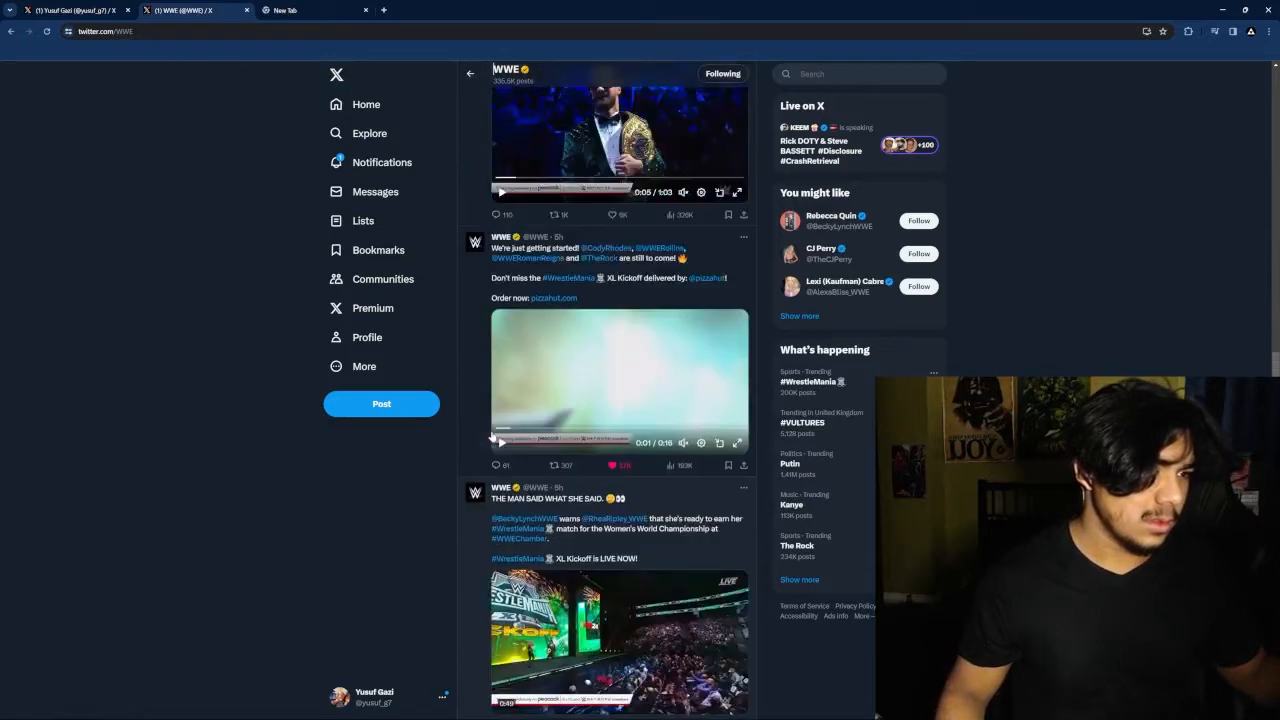
scroll("down", 3)
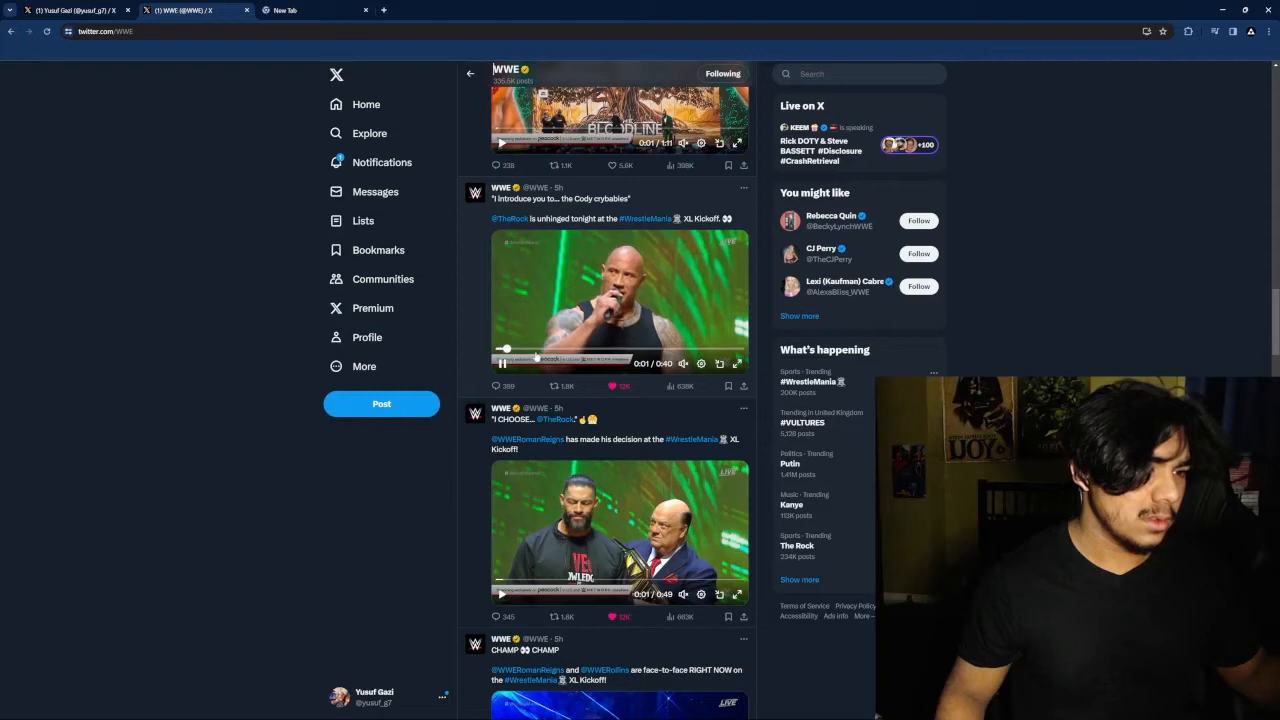
scroll("down", 3)
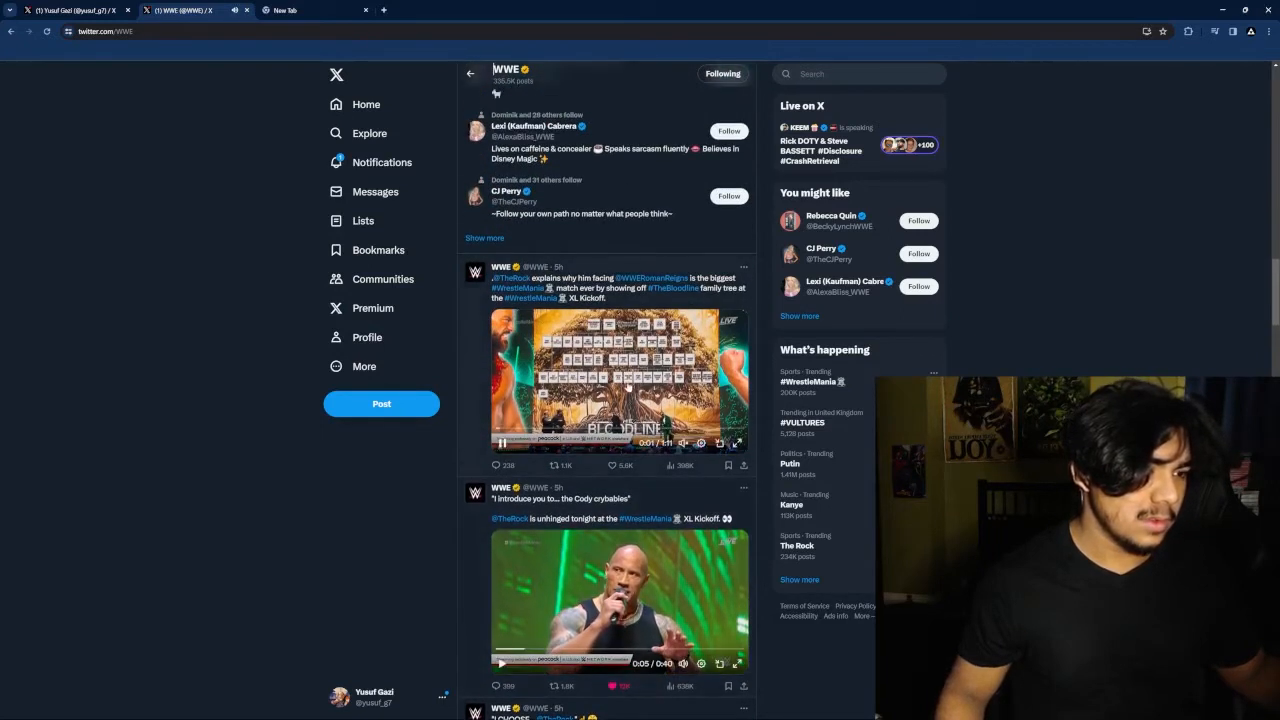
scroll("down", 3)
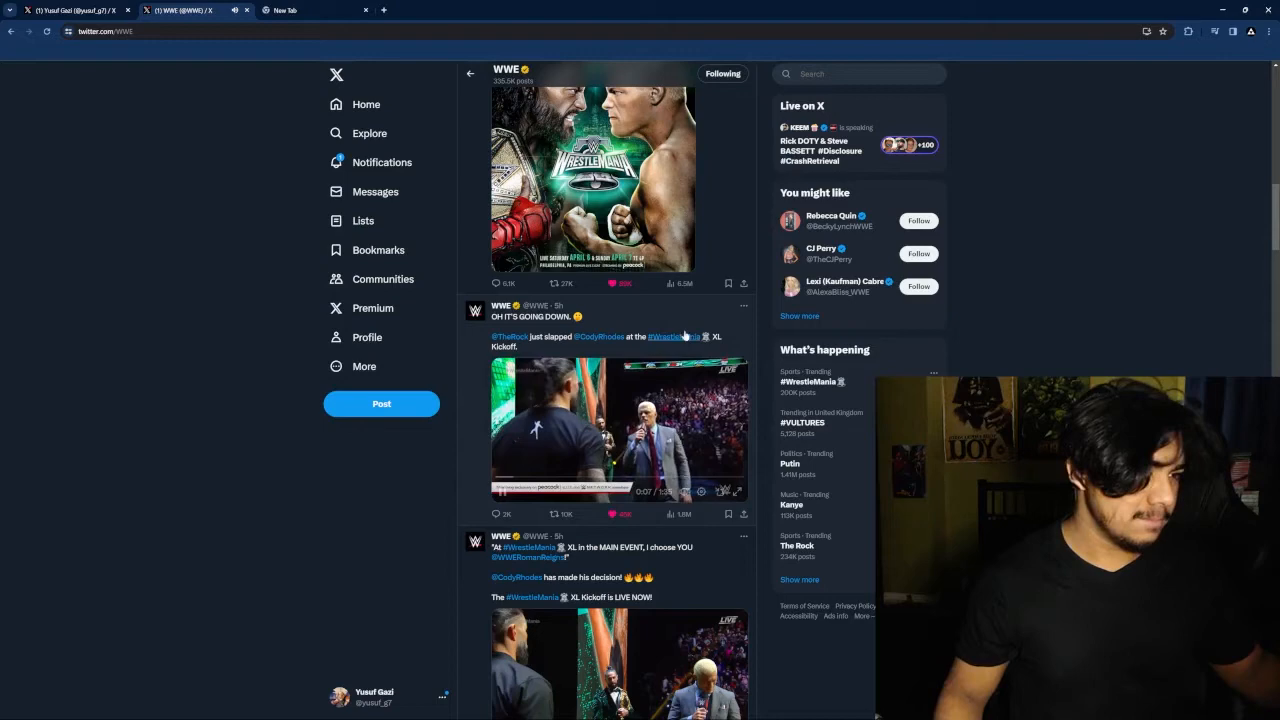
left_click(600, 316)
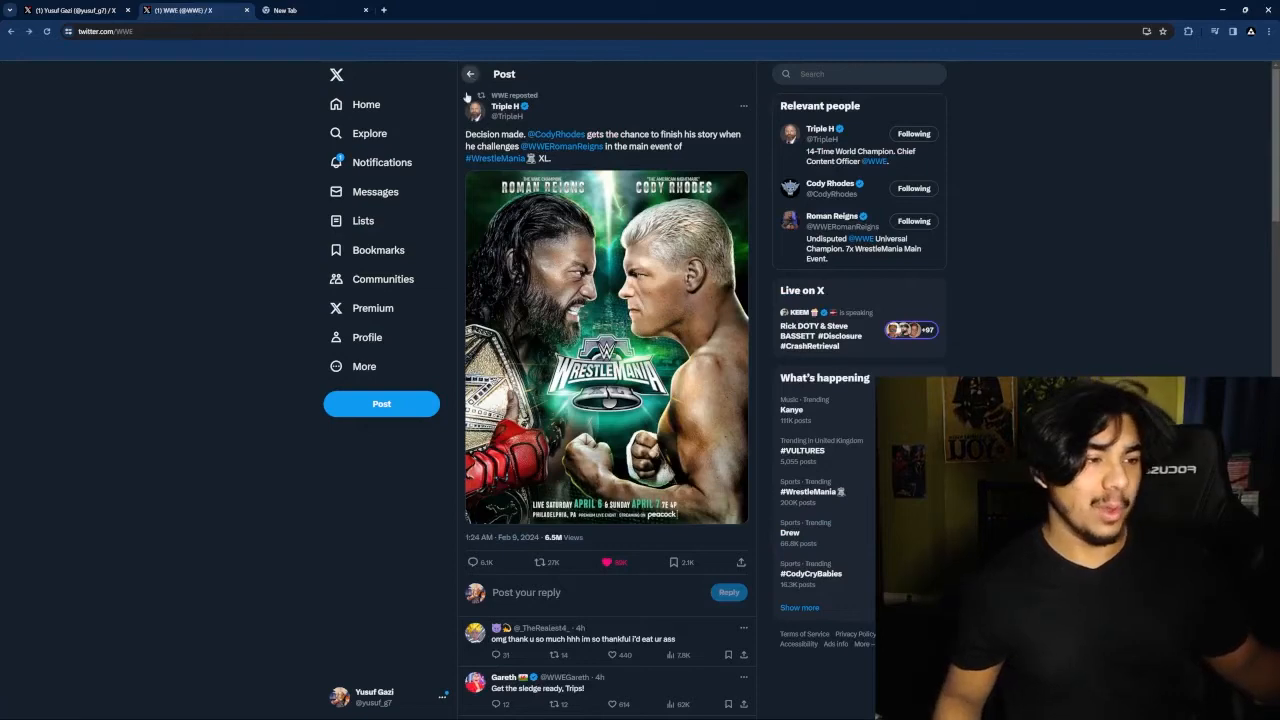
left_click(470, 72)
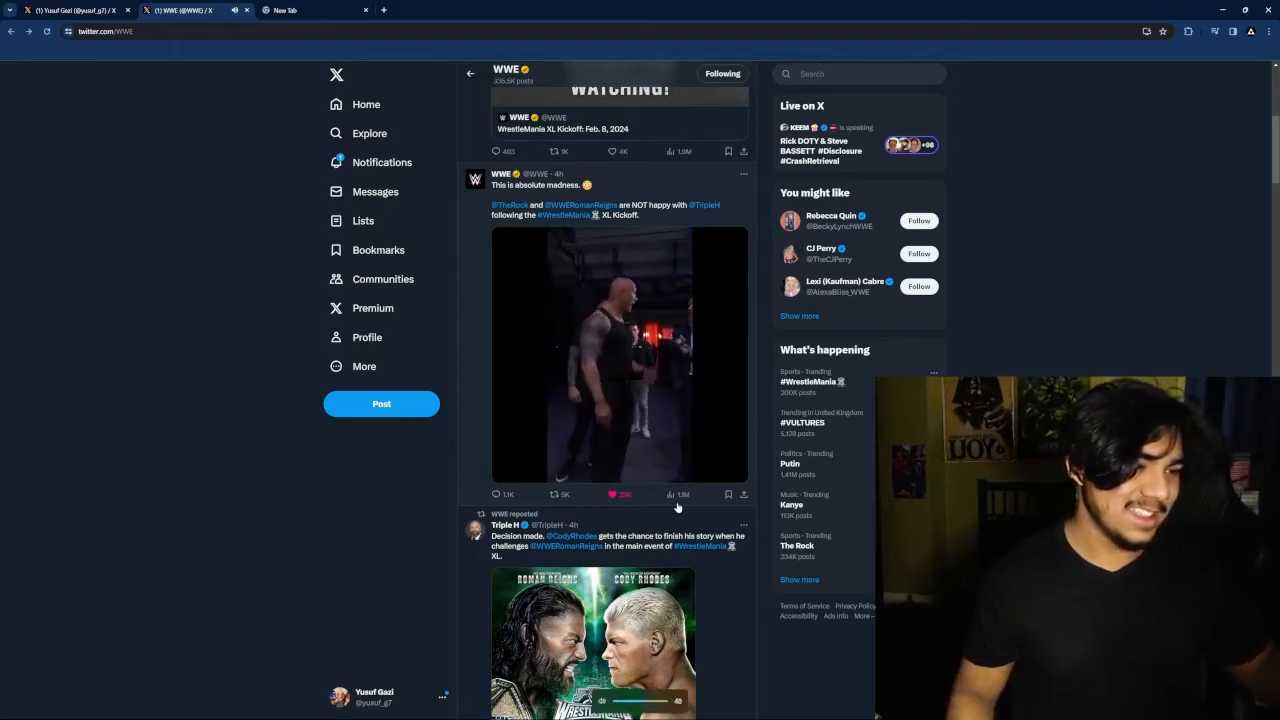
Play WWE's 'This is absolute madness' Kickoff clip, then return to your own profile feed.
left_click(618, 356)
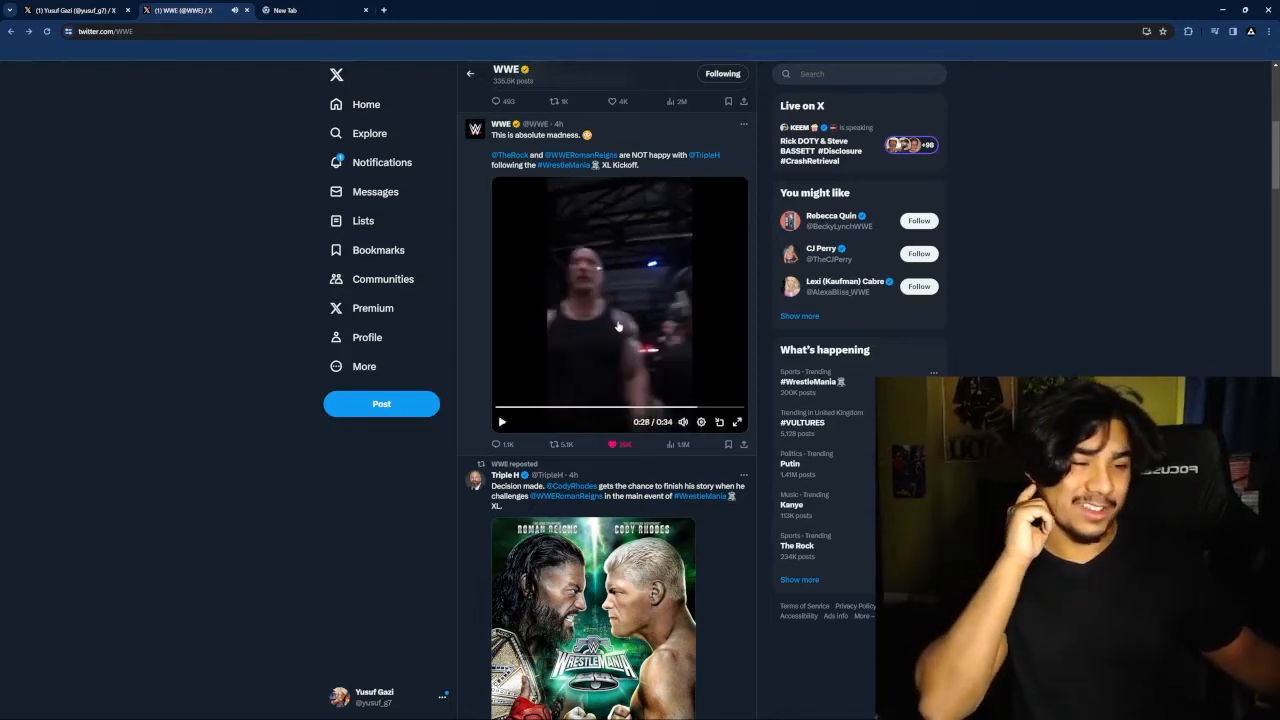
scroll("down", 3)
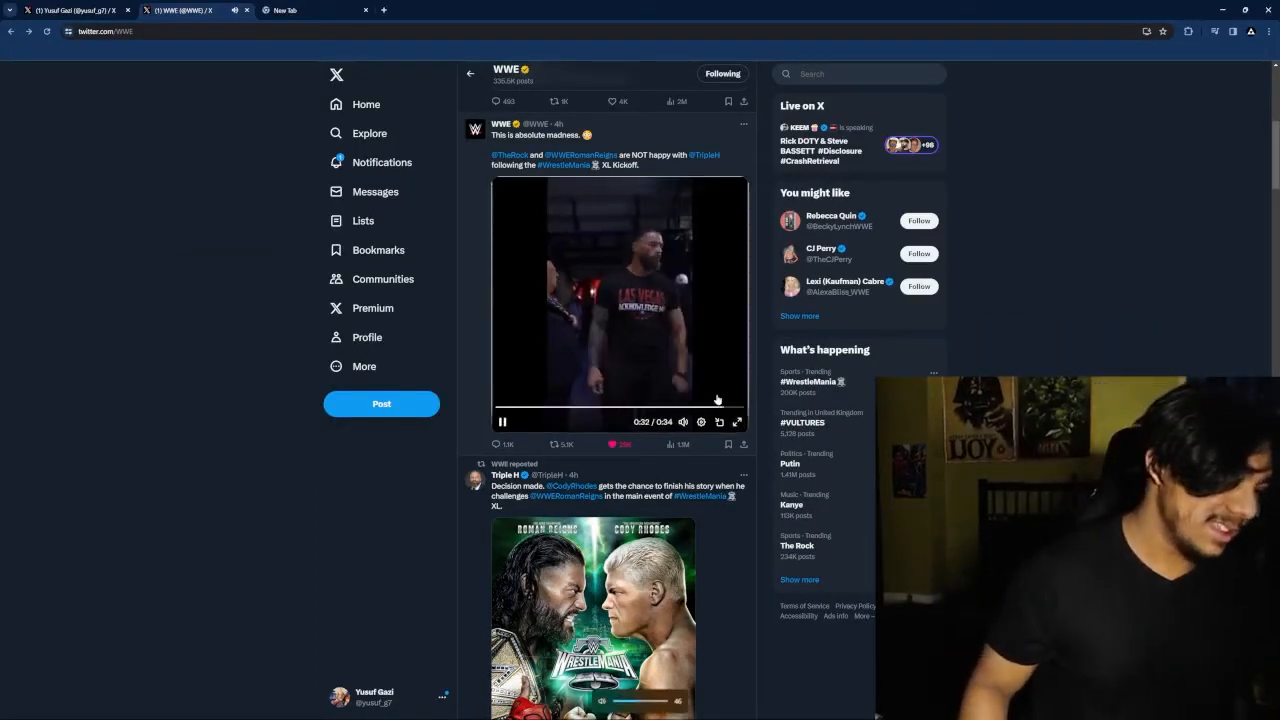
scroll("up", 3)
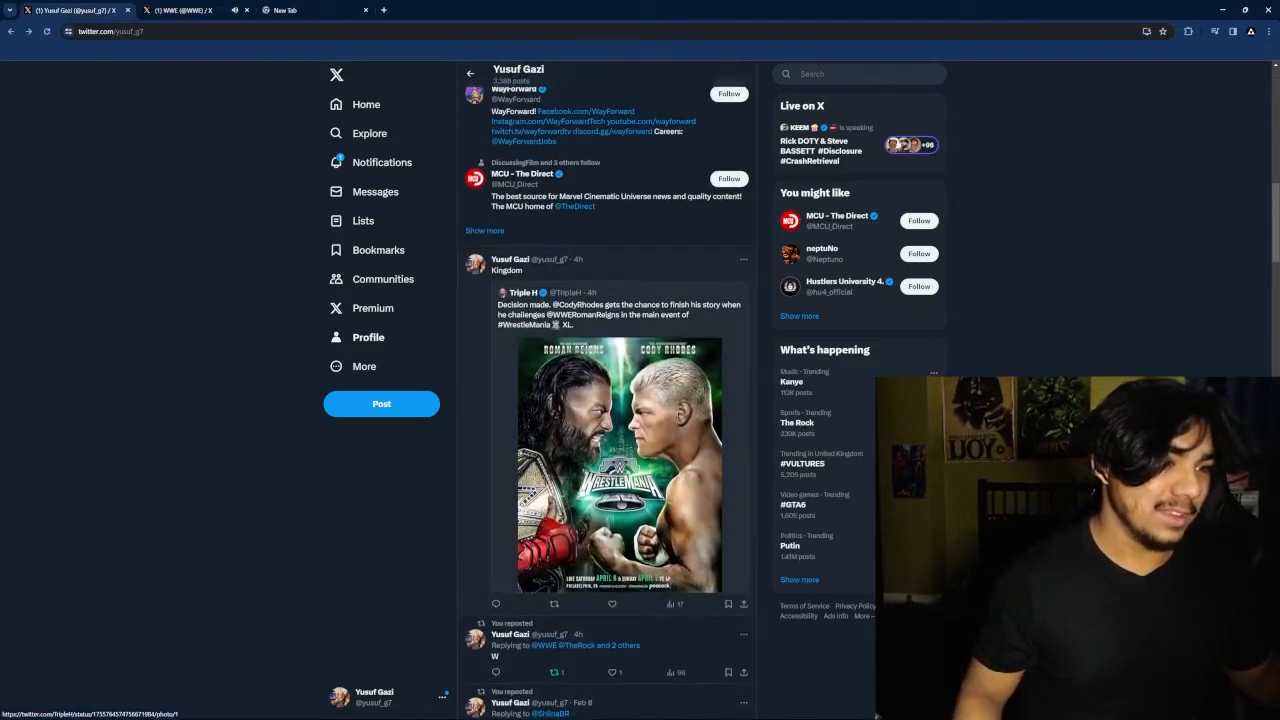
Play Pat McAfee's 'LET EM FIGHT' Kickoff video, view it full screen, then exit full screen.
scroll("down", 3)
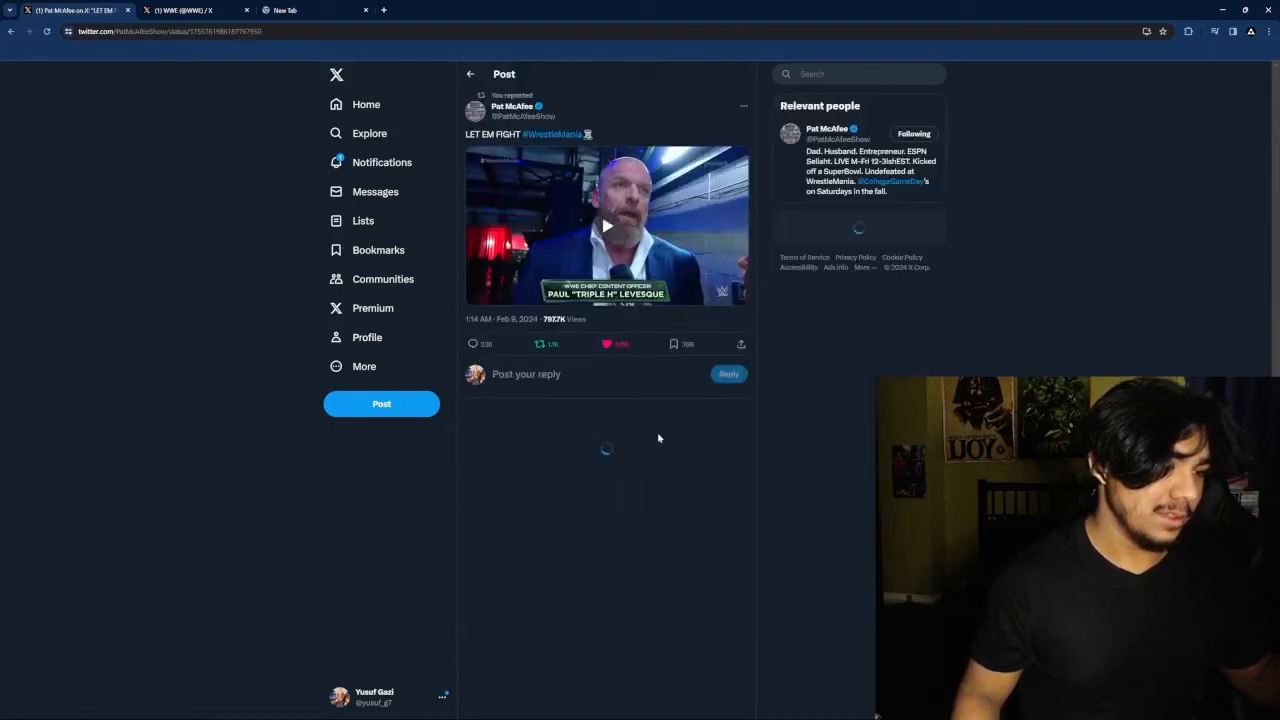
left_click(604, 224)
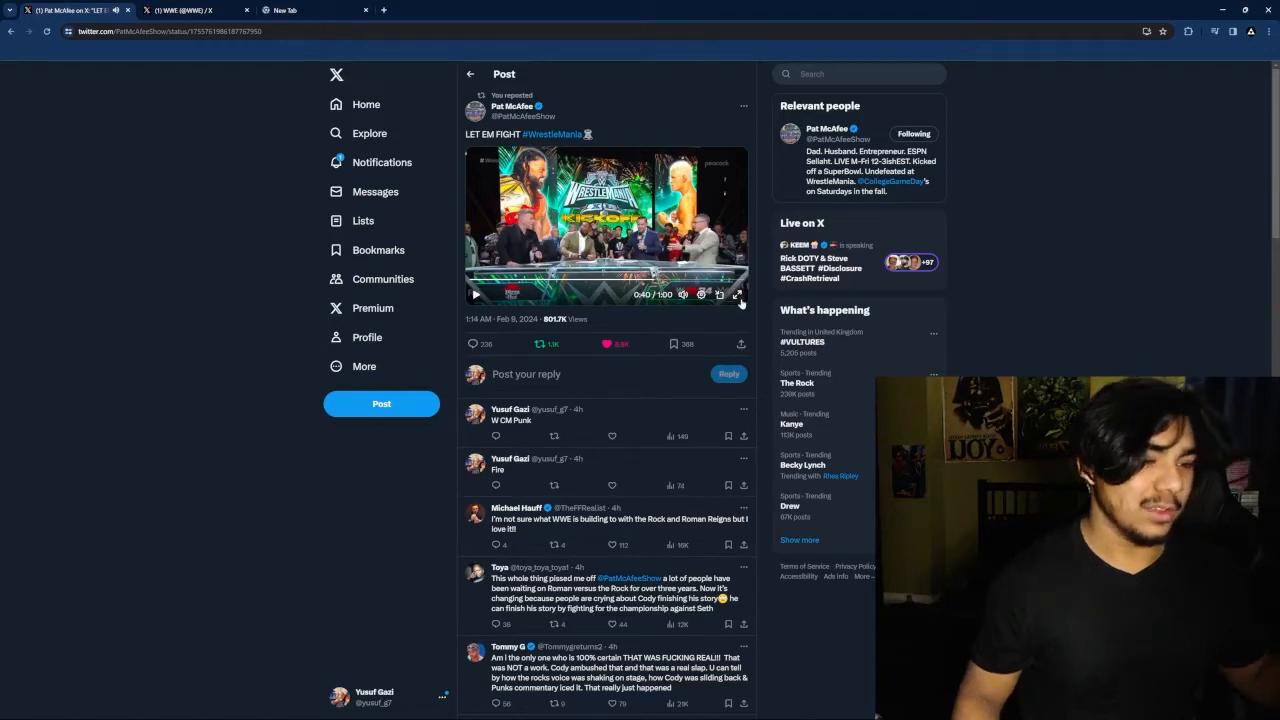
left_click(742, 294)
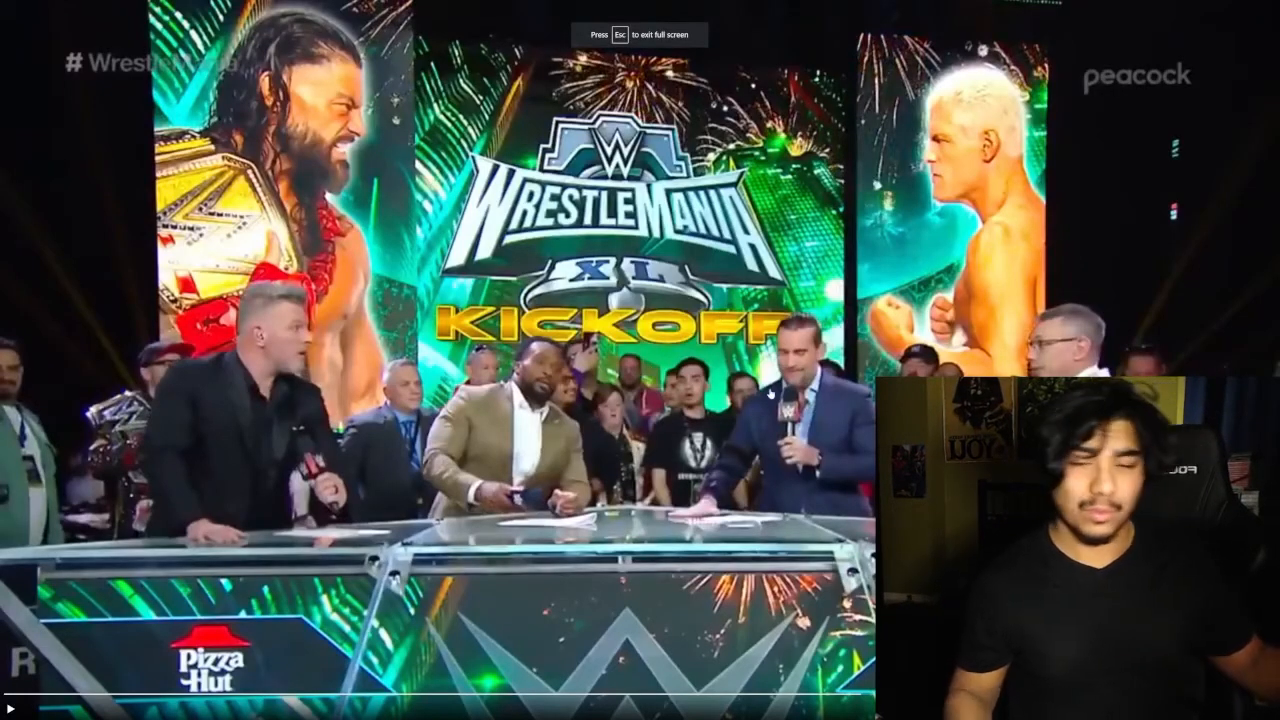
key("Escape")
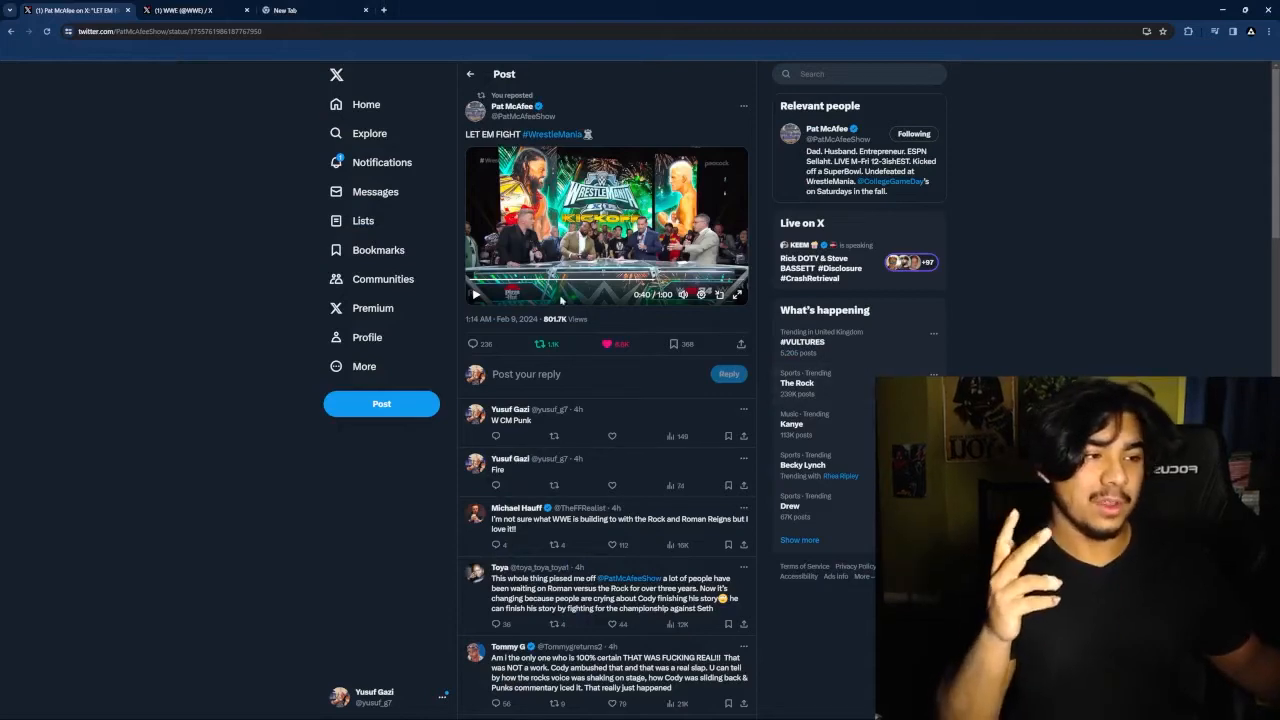
left_click(736, 294)
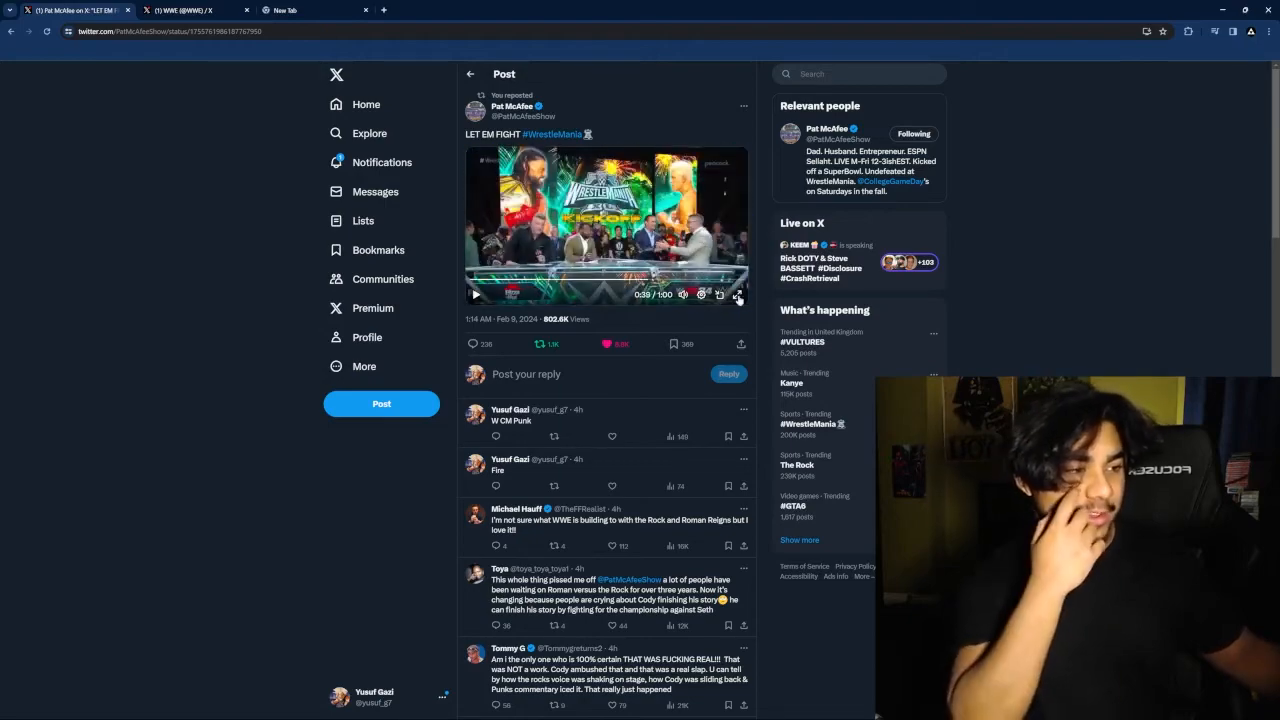
left_click(738, 294)
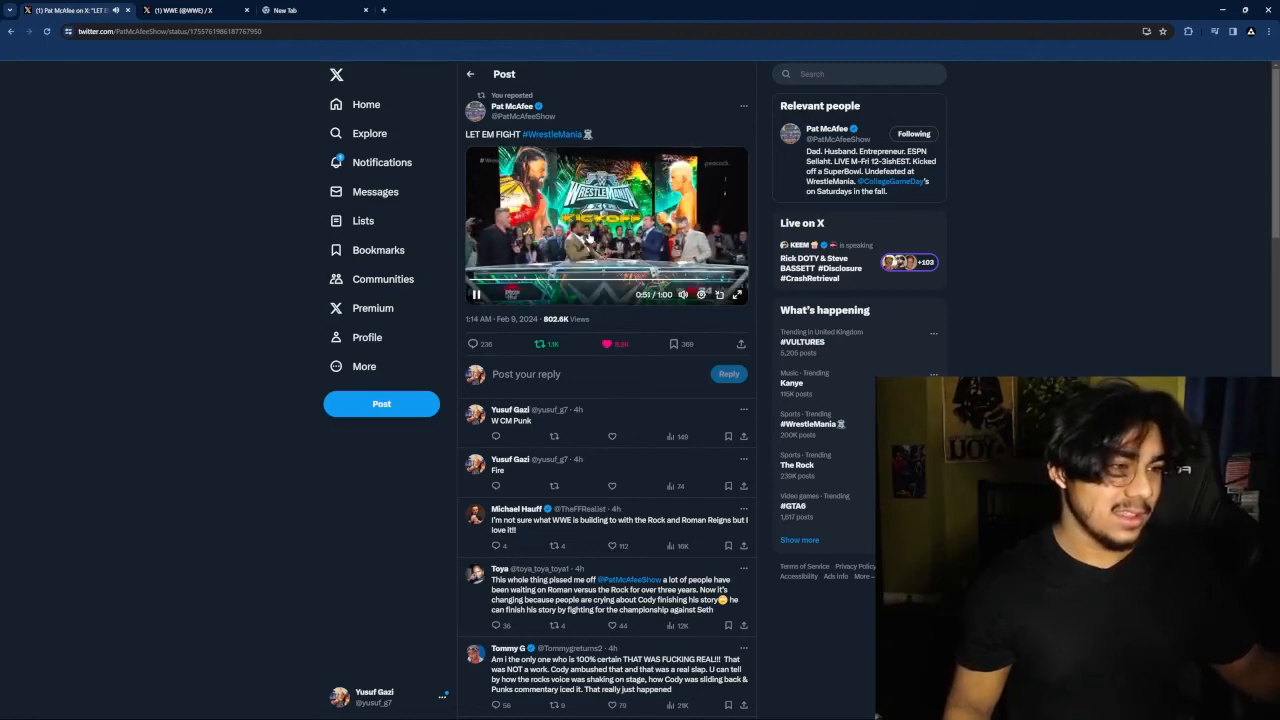
left_click(736, 294)
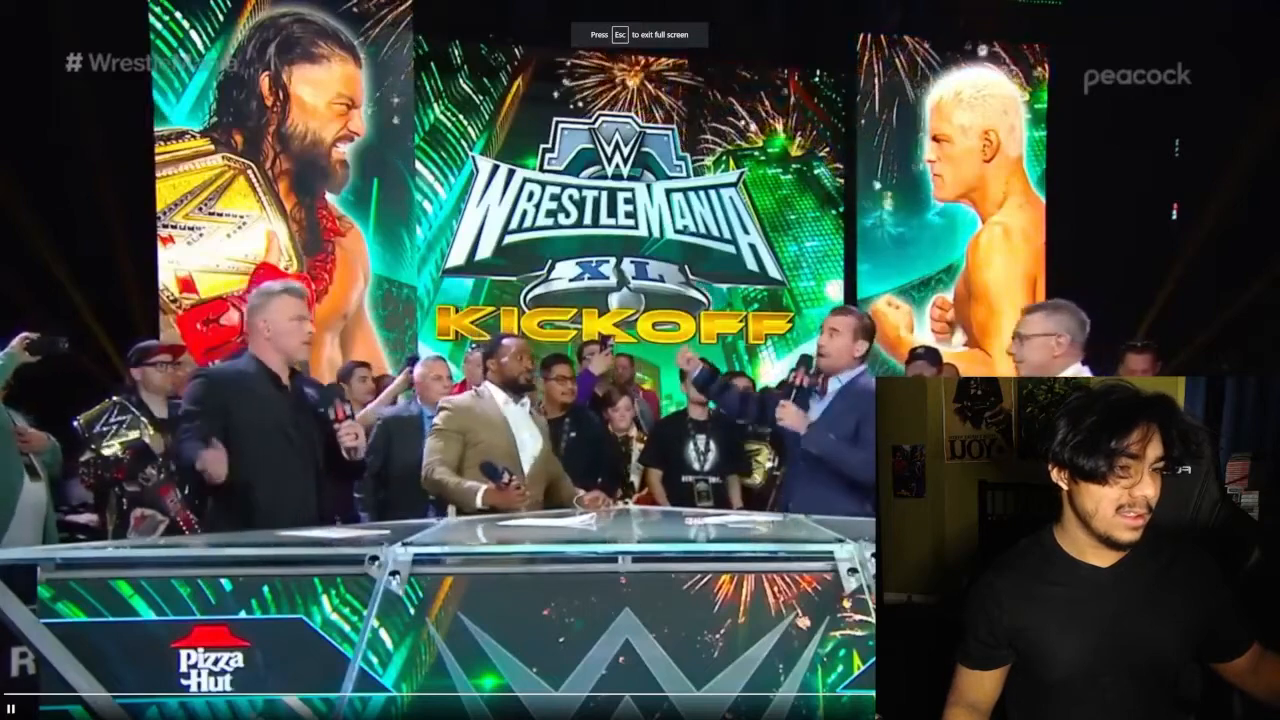
key("Escape")
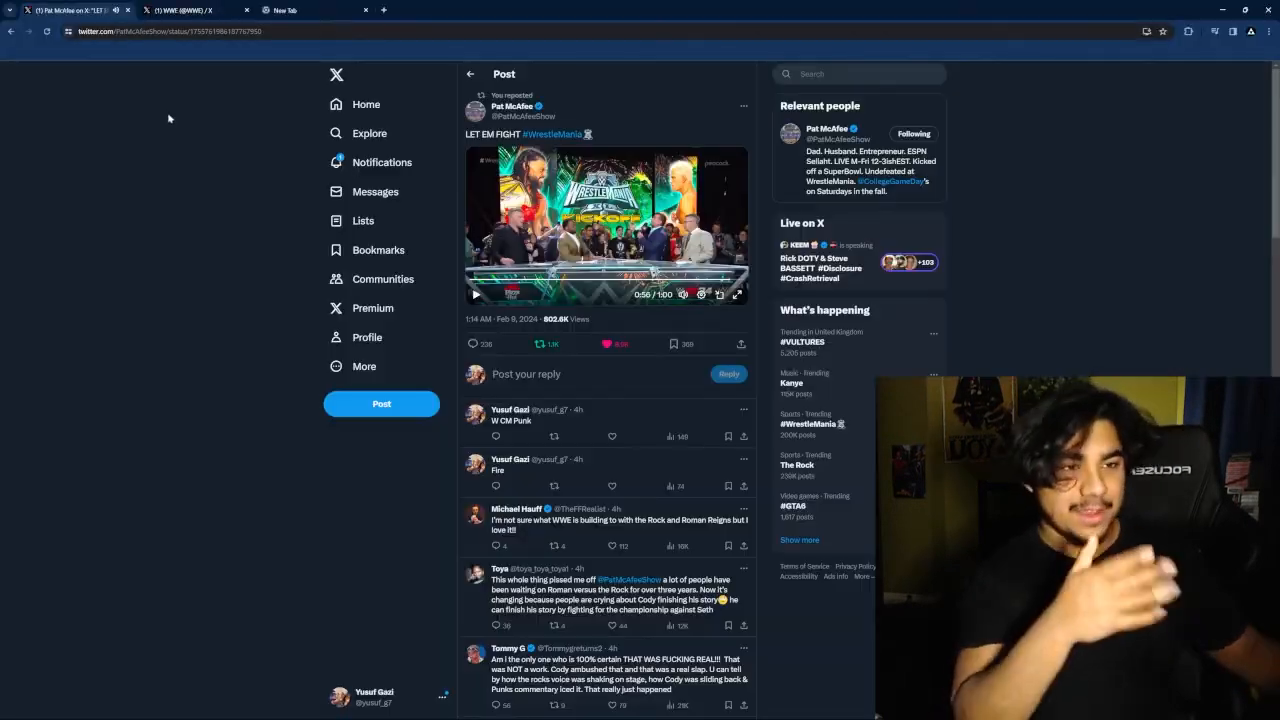